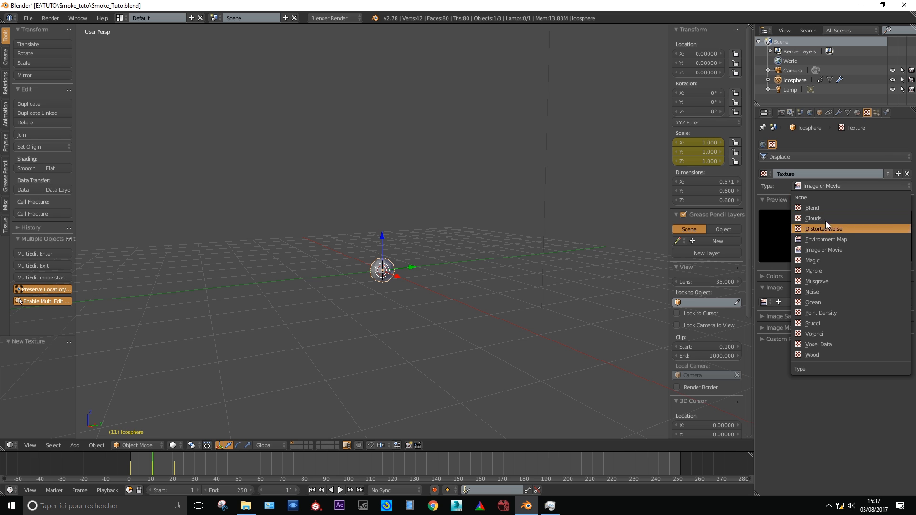
- Drive the Displace modifier with a Clouds texture mapped in Global coordinates
click(813, 218)
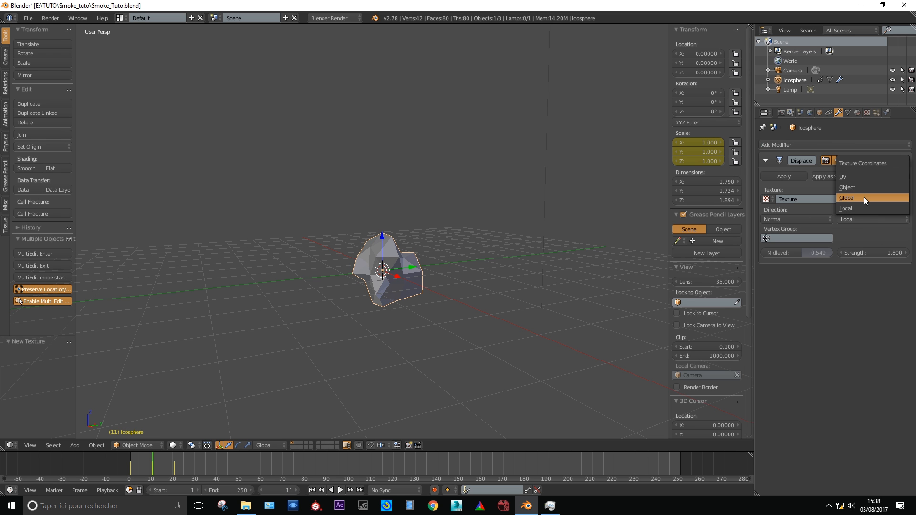
click(846, 198)
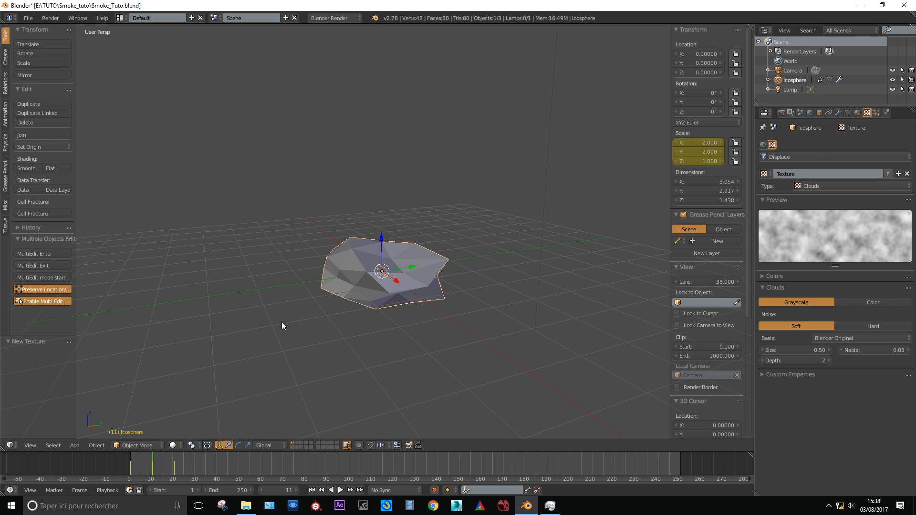
- Apply Quick Smoke to the icosphere through the 'quick' search
text(quick)
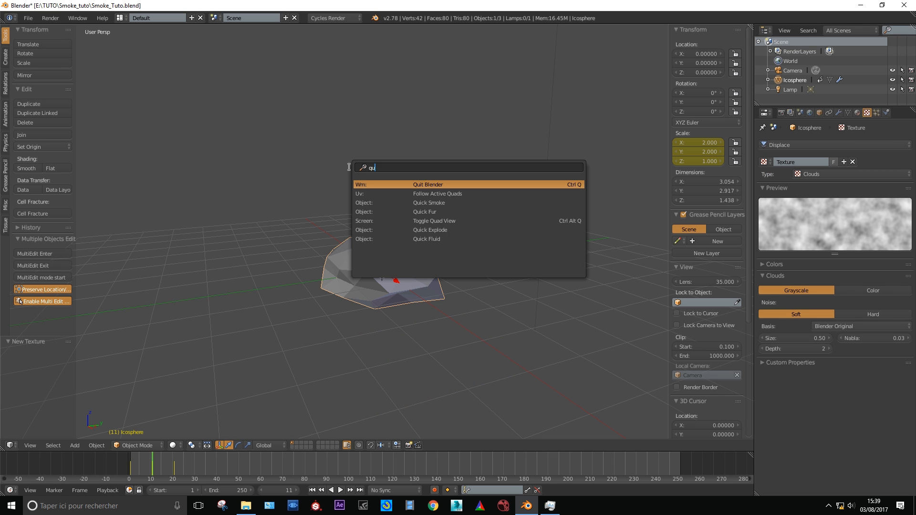
click(429, 203)
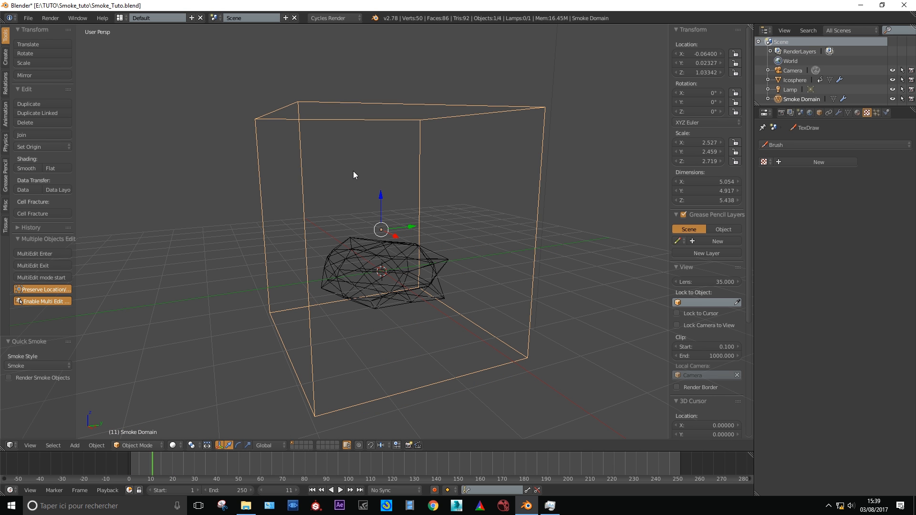
- Set the smoke domain to 128 divisions and switch its cache format to OpenVDB
key(Tab)
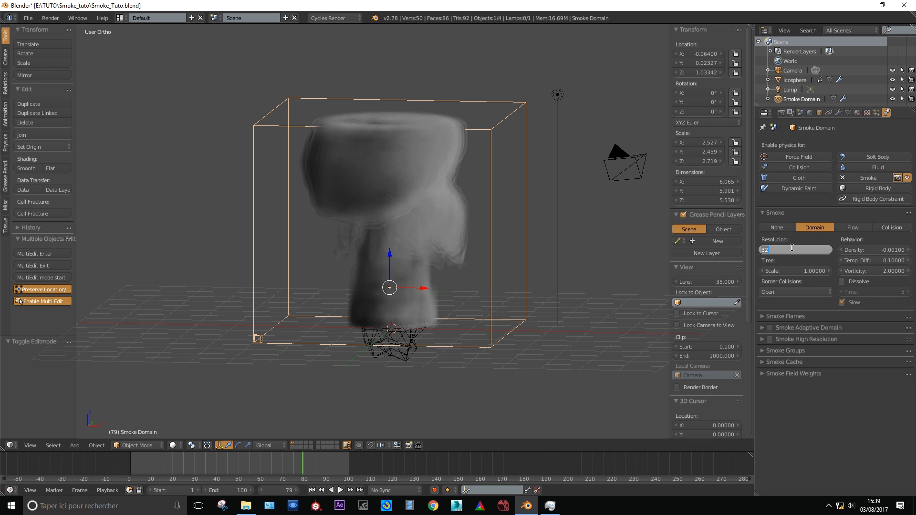
text(128)
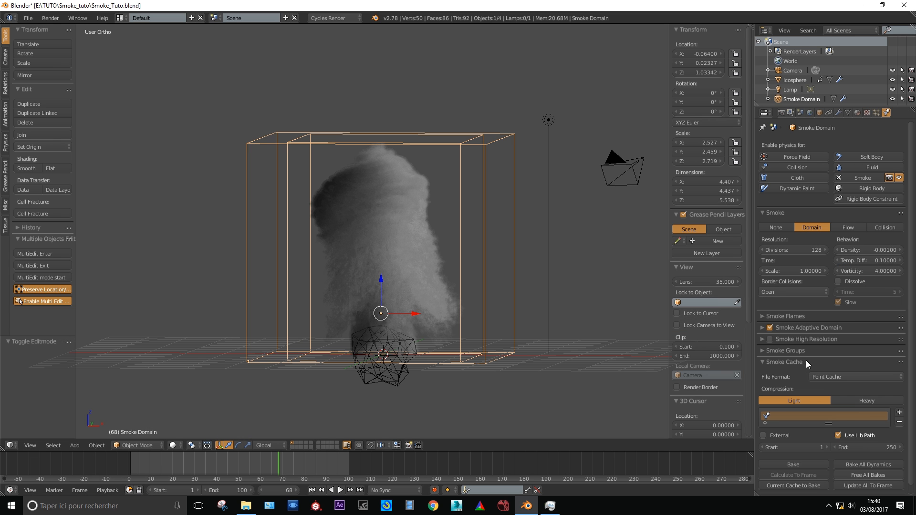
click(856, 377)
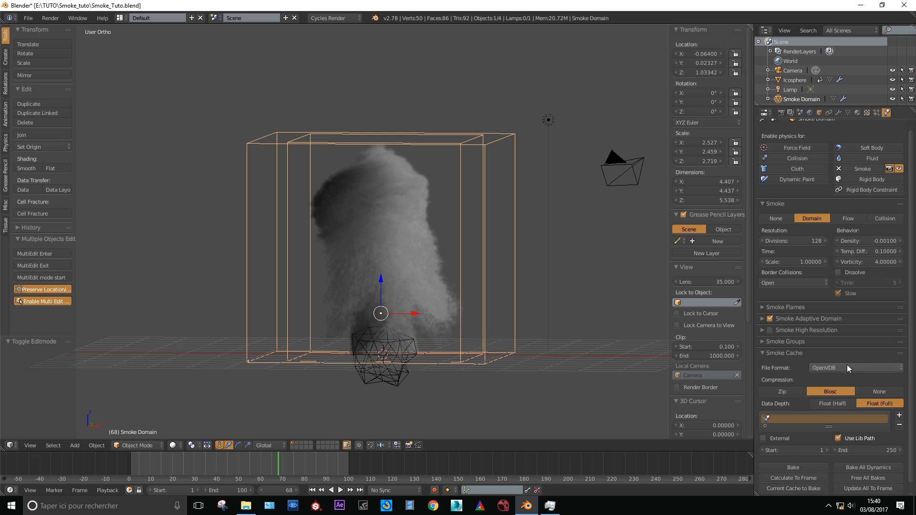
click(832, 403)
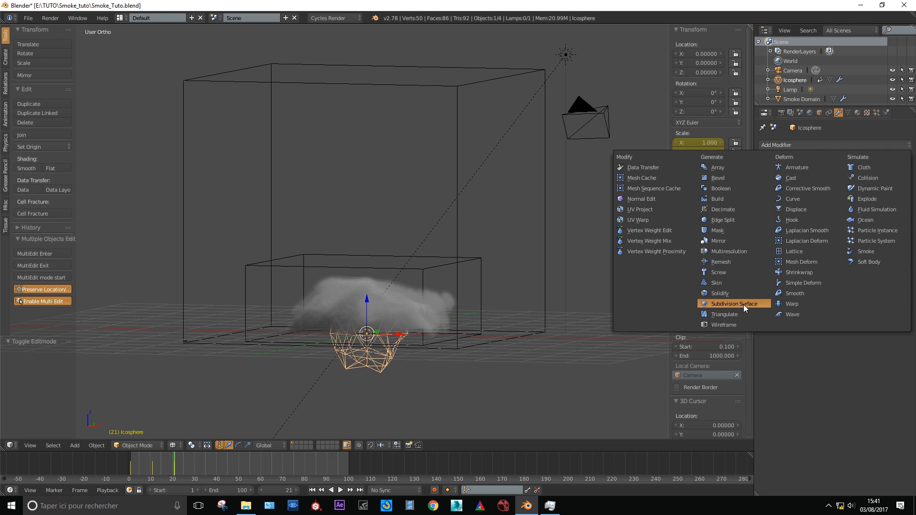
- Add a Subdivision Surface modifier to the icosphere and play the smoke preview
click(731, 303)
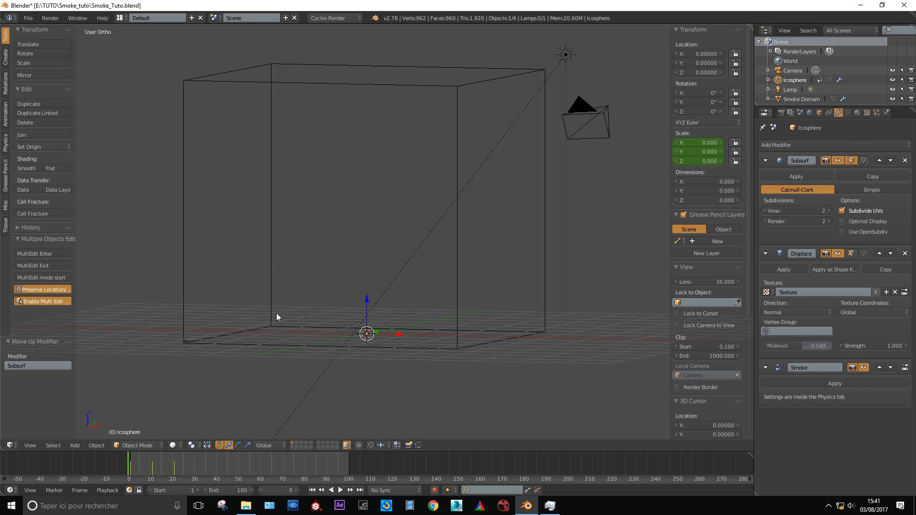
click(335, 490)
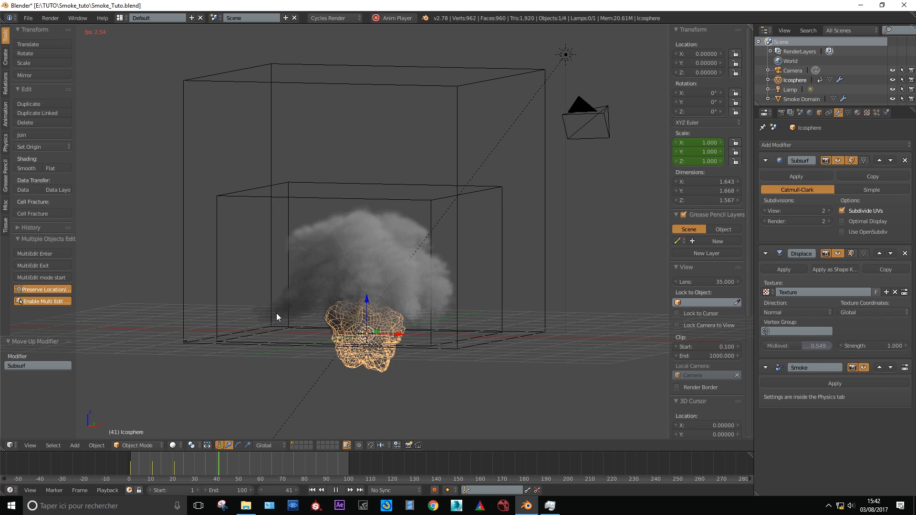
click(334, 490)
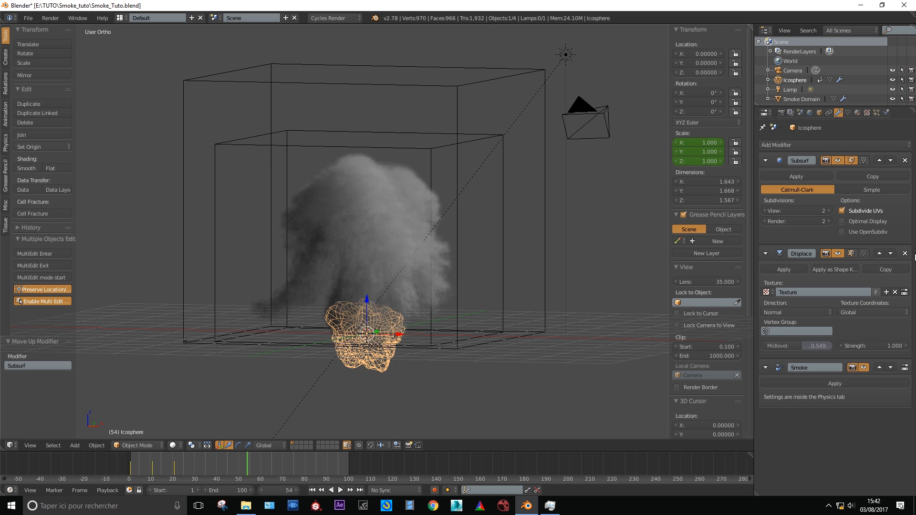
click(335, 489)
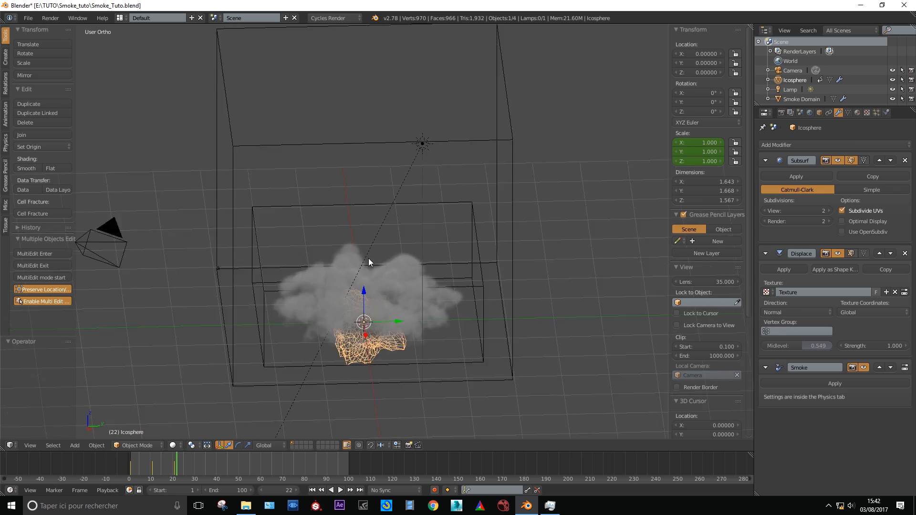
- Orbit the view around the smoke and replay the simulation
drag(368, 263, 441, 284)
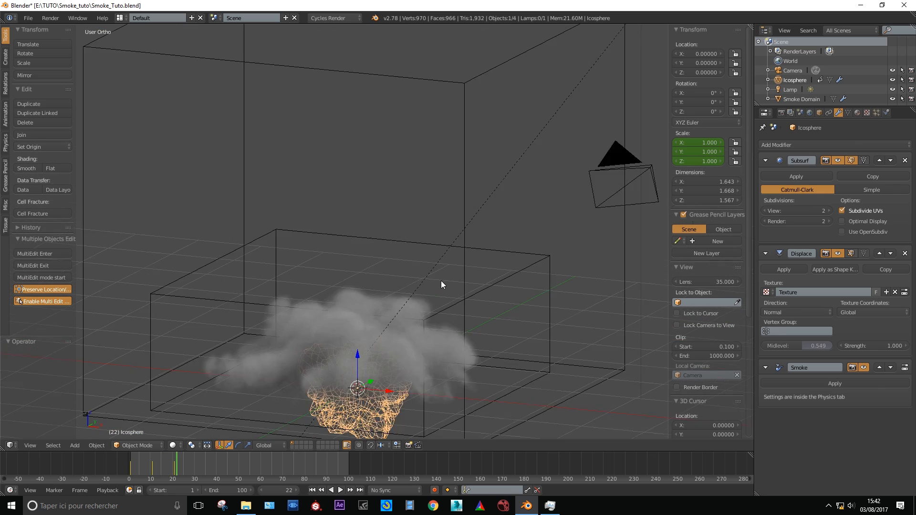
click(339, 489)
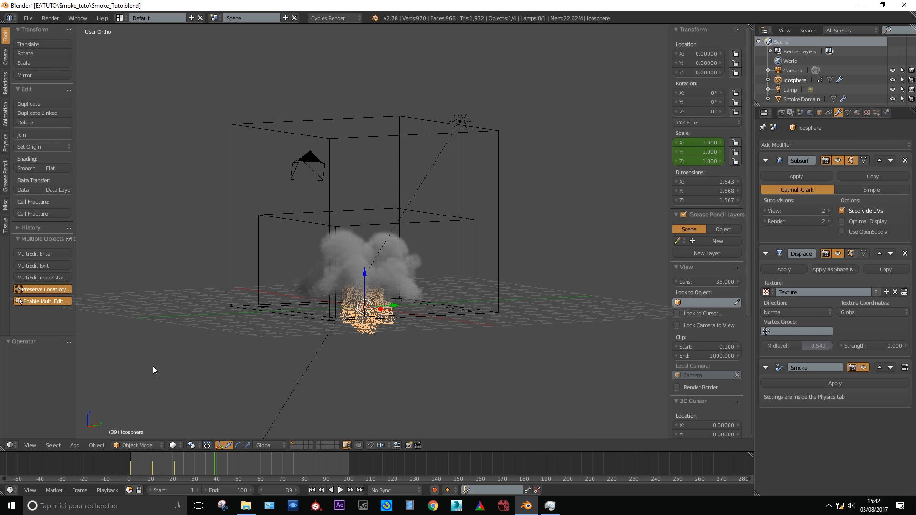
mouse_move(187, 326)
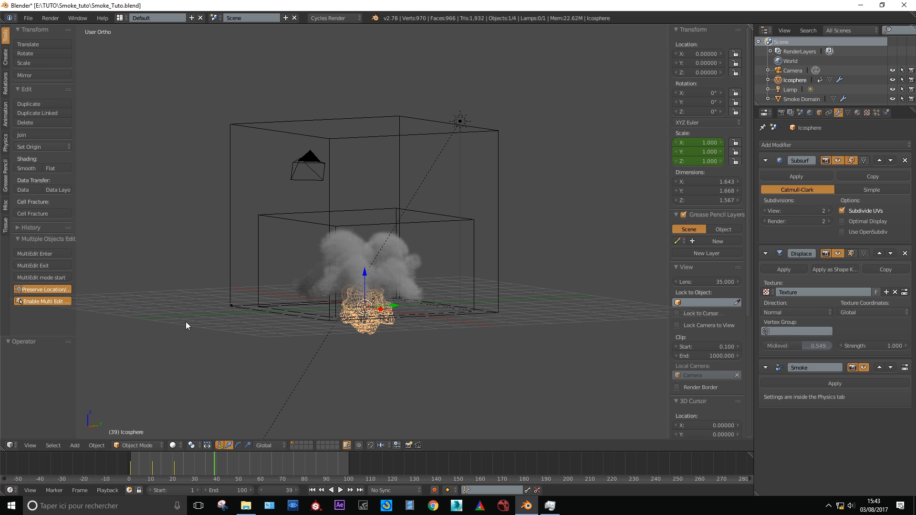
mouse_move(424, 213)
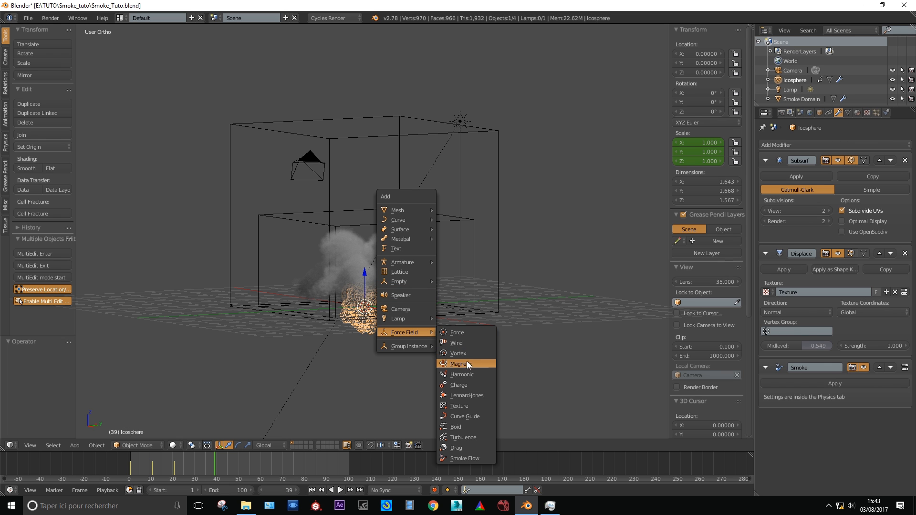
mouse_move(468, 437)
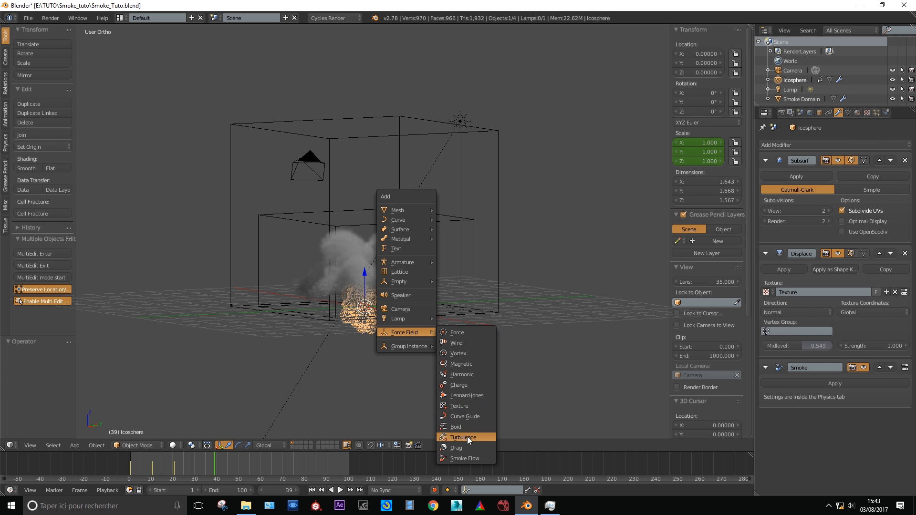
- Add a turbulence force field and give its Z Location curve a linear Generator modifier
click(463, 437)
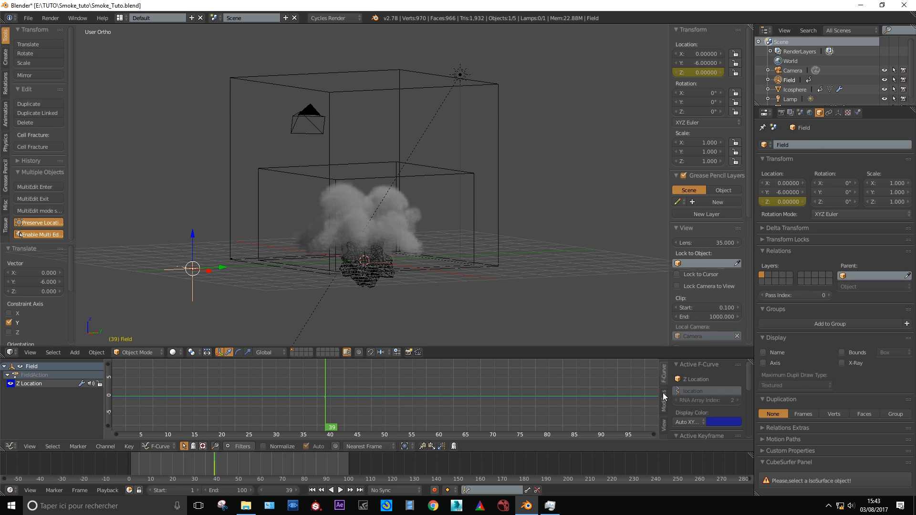
click(697, 378)
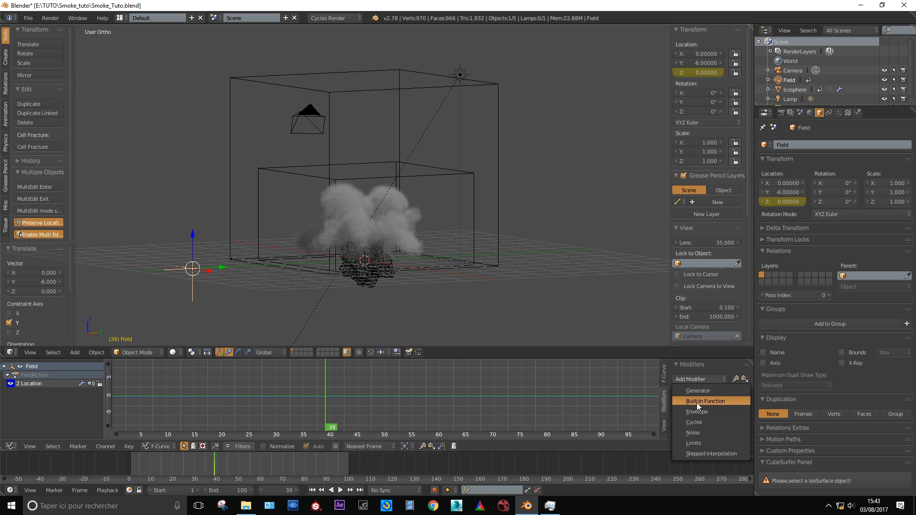
click(705, 401)
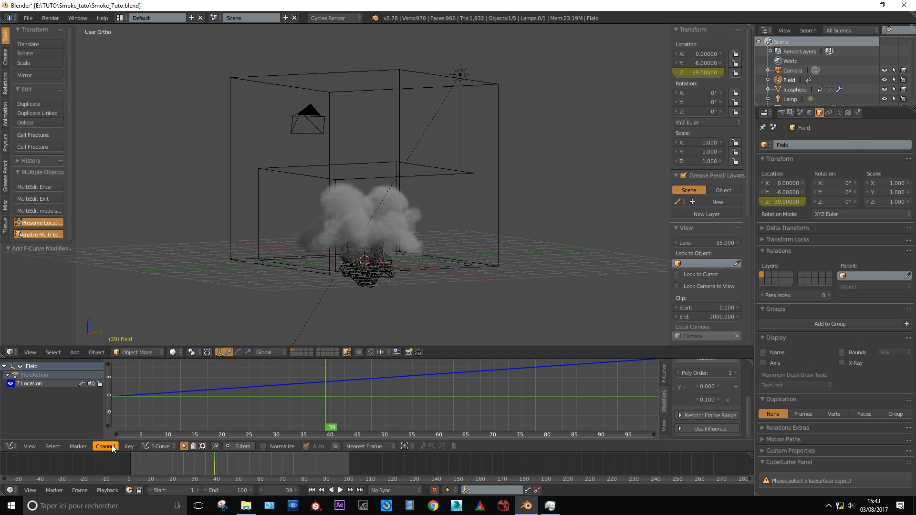
click(335, 489)
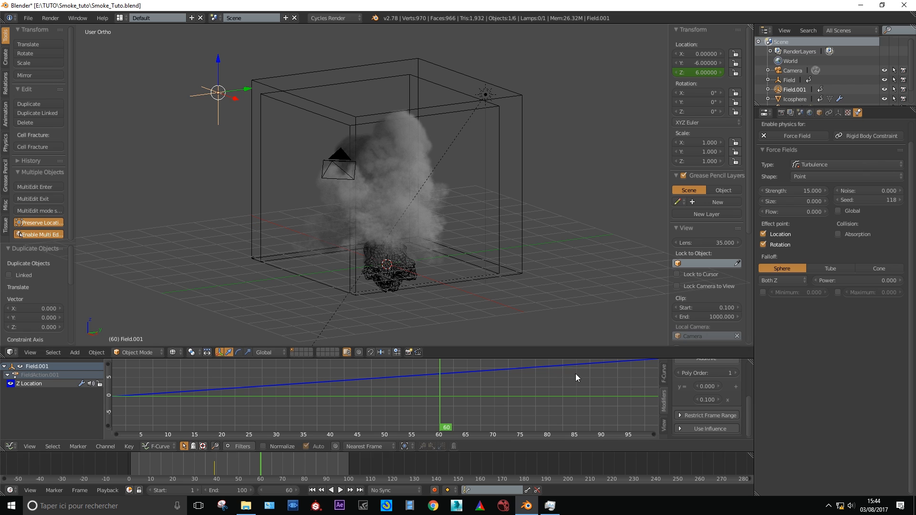
mouse_move(801, 190)
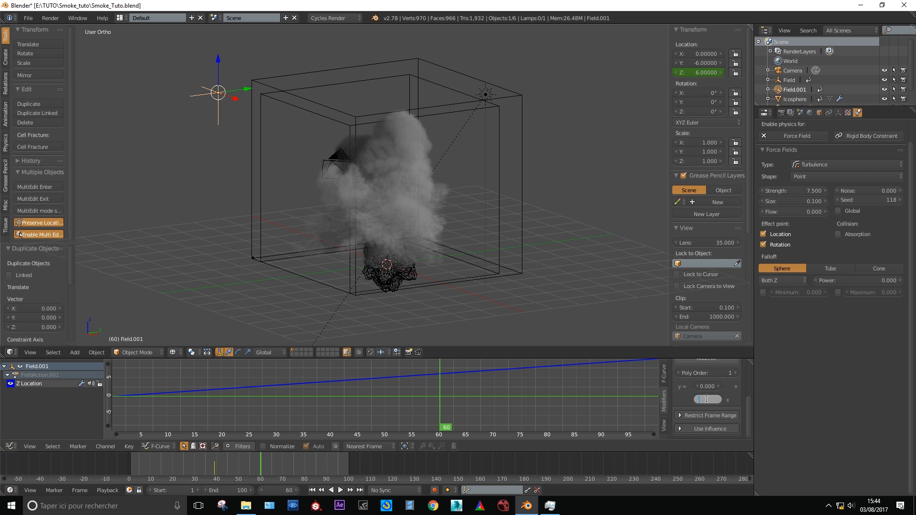
- Set the duplicate field's Generator x coefficient to 0.050 for a slower rise
text(0.050)
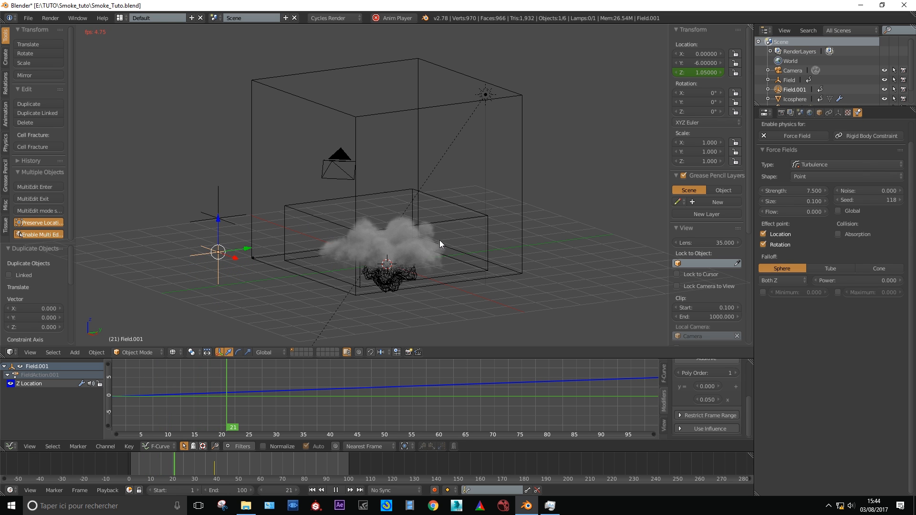
- Run the animation and watch both turbulence fields shape the smoke
click(336, 490)
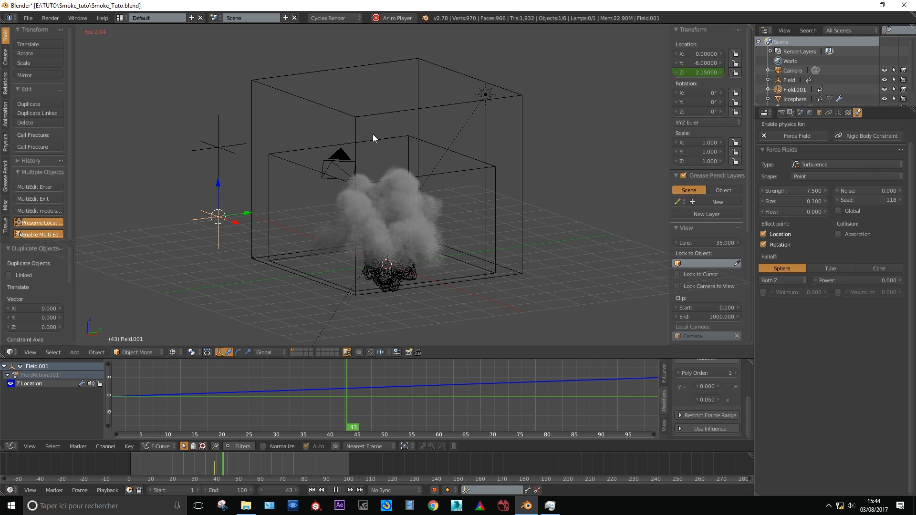
click(336, 490)
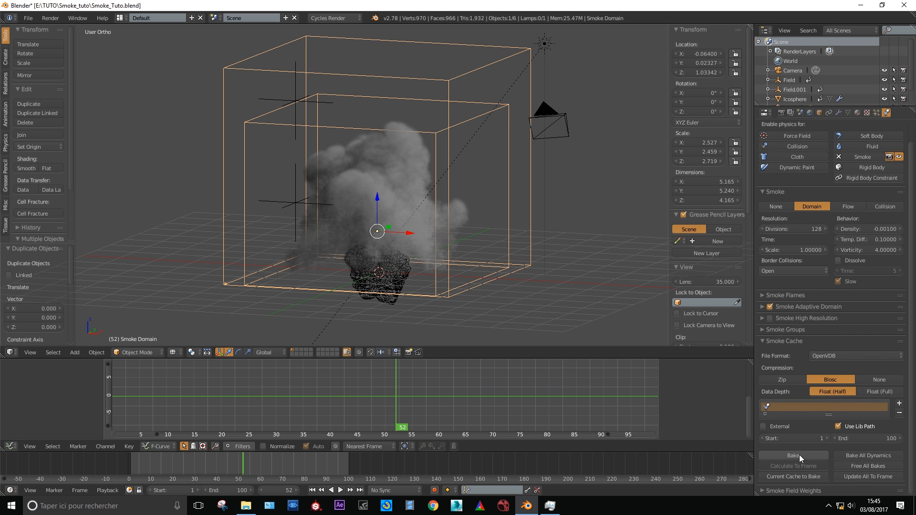
- Bake the Smoke Domain cache from the Physics > Smoke Cache panel
click(793, 455)
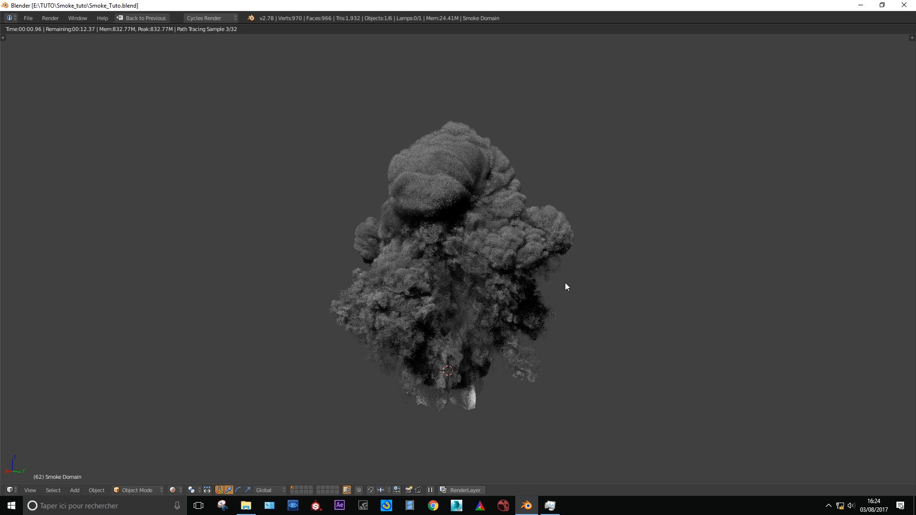
mouse_move(579, 297)
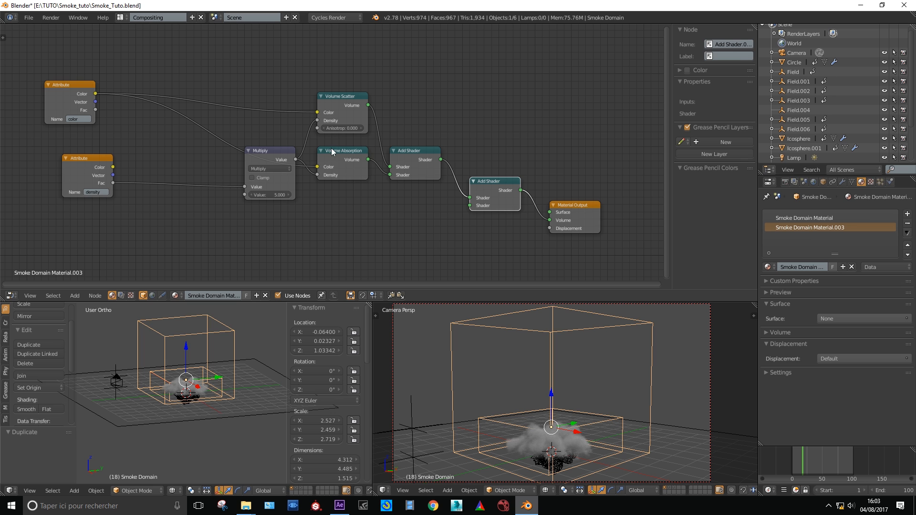
mouse_move(504, 200)
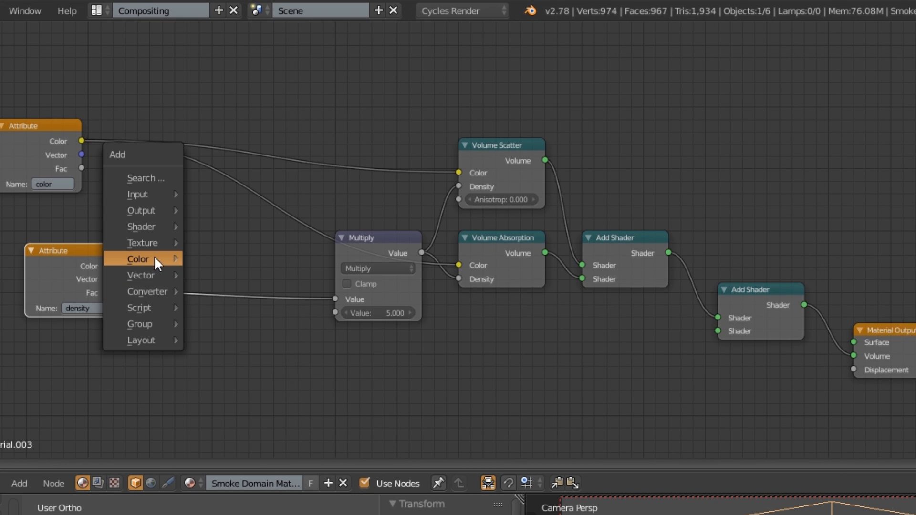
mouse_move(138, 259)
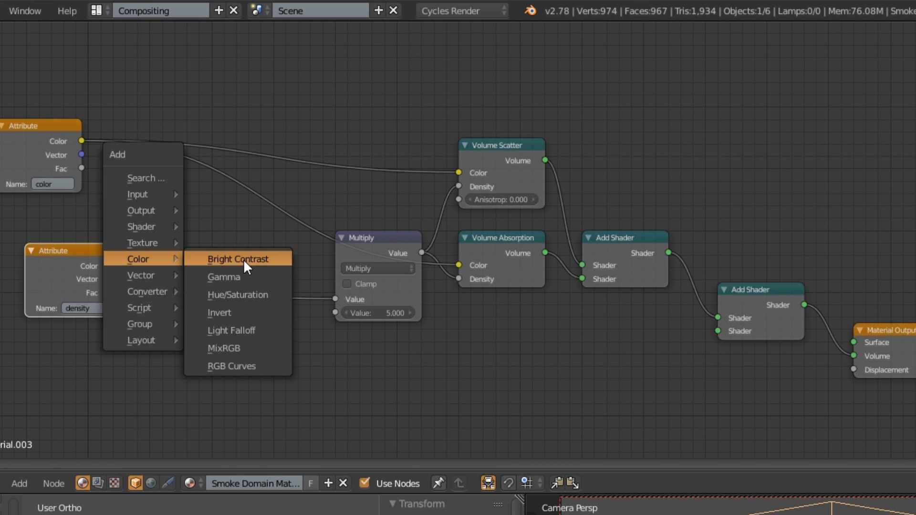
- Add a Bright/Contrast node between the density Attribute and Multiply nodes
click(237, 258)
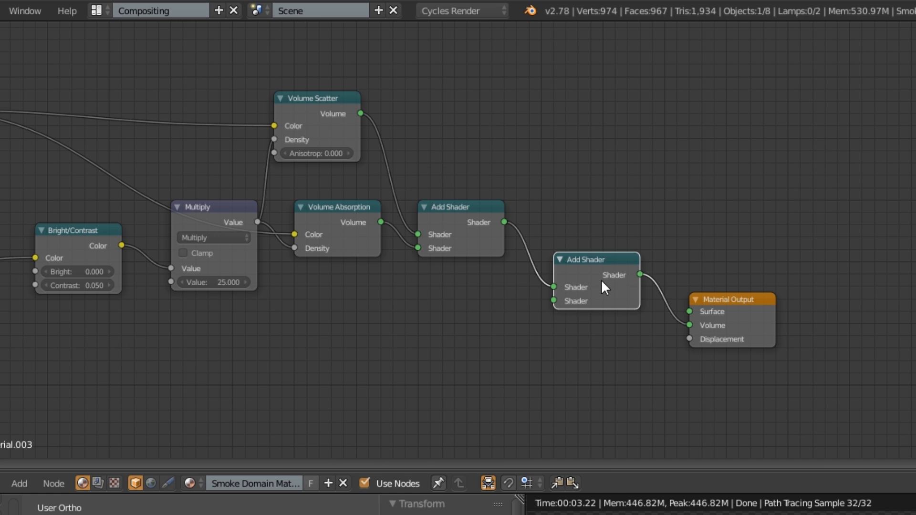
- Add a new shader node to the smoke domain's volume material network
click(19, 483)
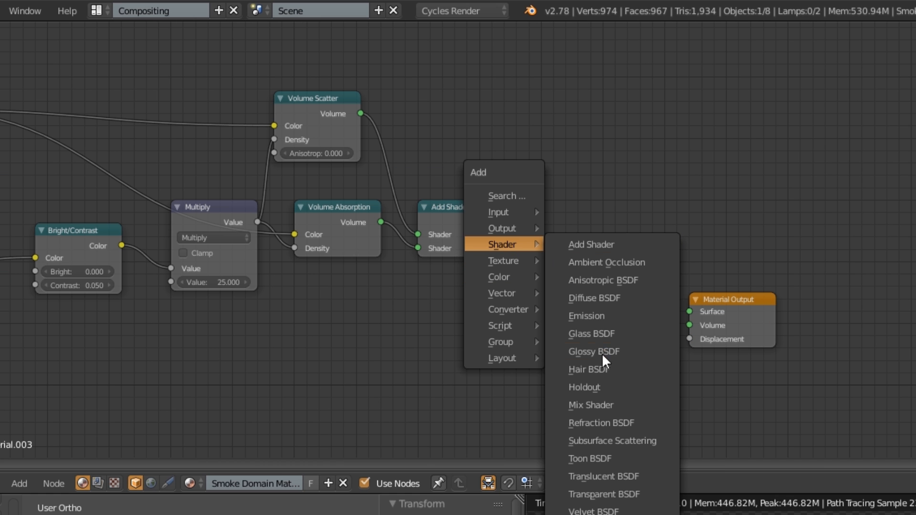
click(590, 405)
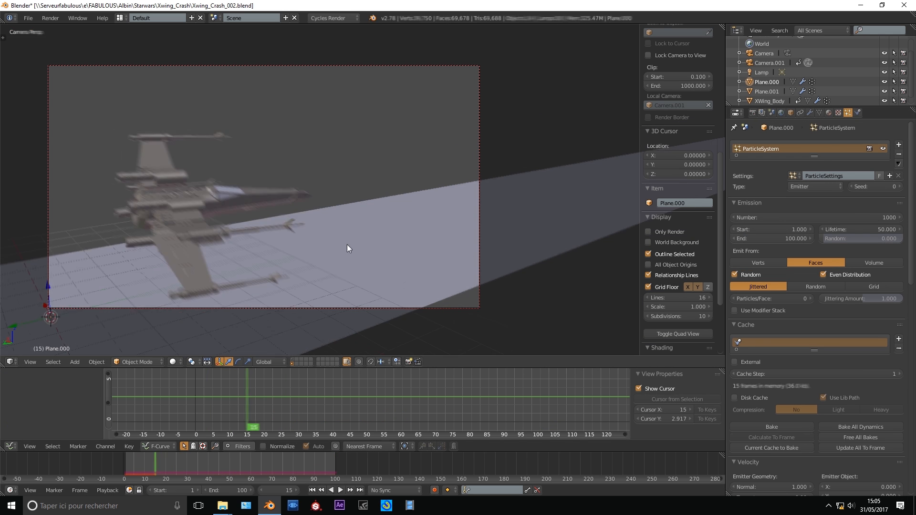
- Open Xwing_Crash_002.blend and show Plane.000's ParticleSystem panel
click(340, 490)
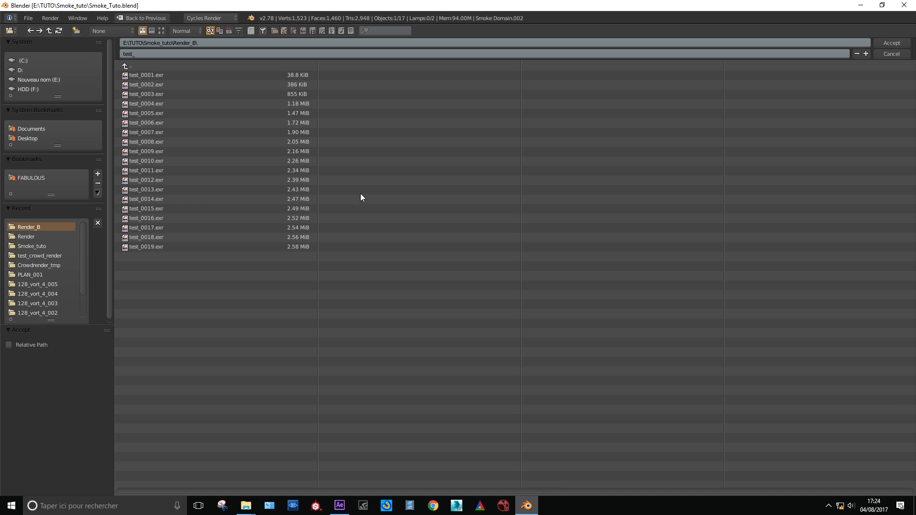
- Accept Render_B as output folder with test_ prefix and render the animation as EXR
click(890, 42)
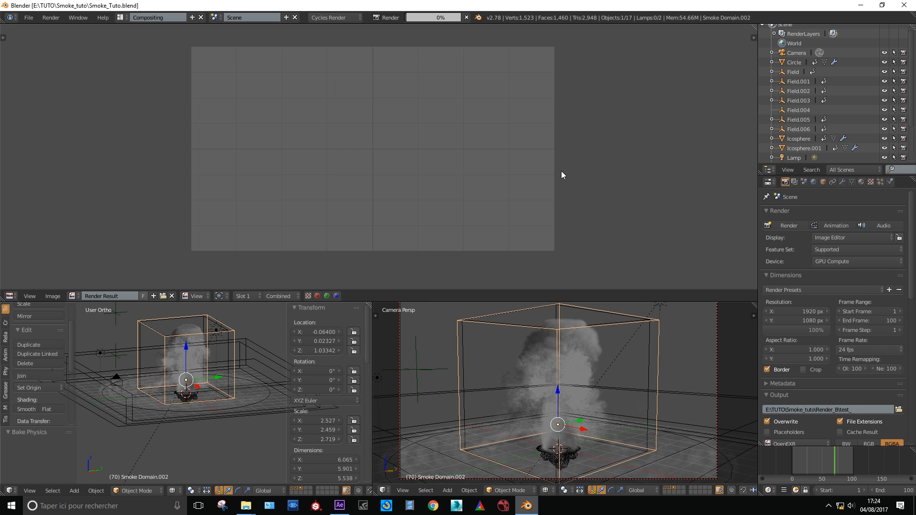